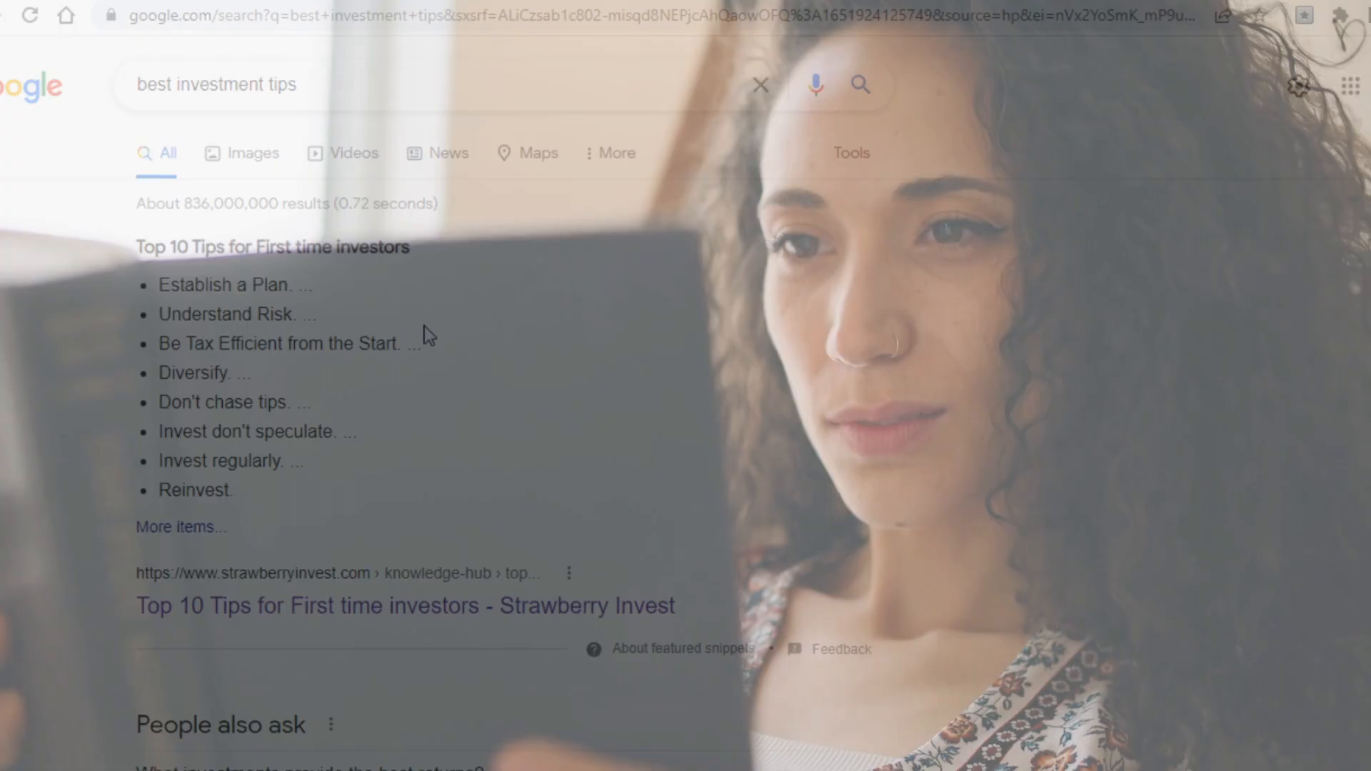
Step: Skim the 'best investment tips' Google results, then navigate to the upload-4ever.com homepage
scroll(down, 3)
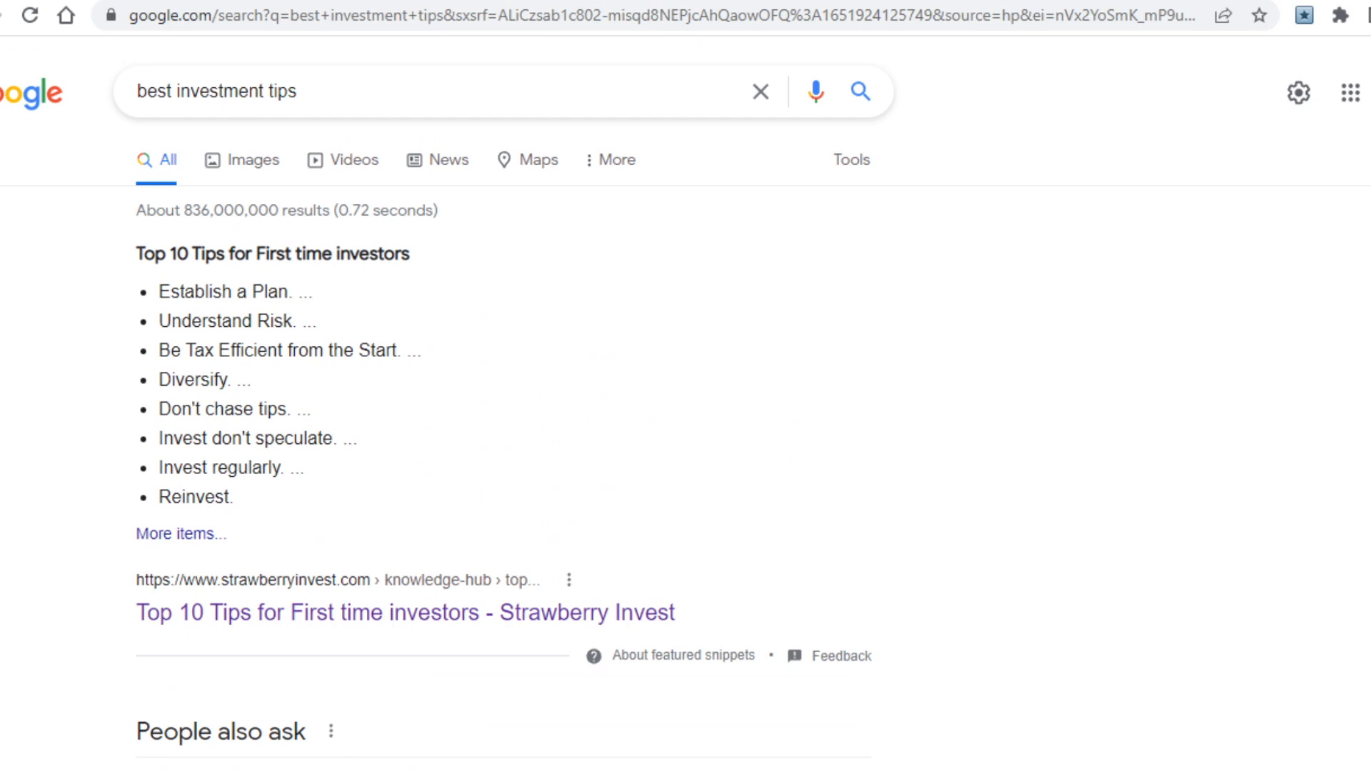
click(405, 613)
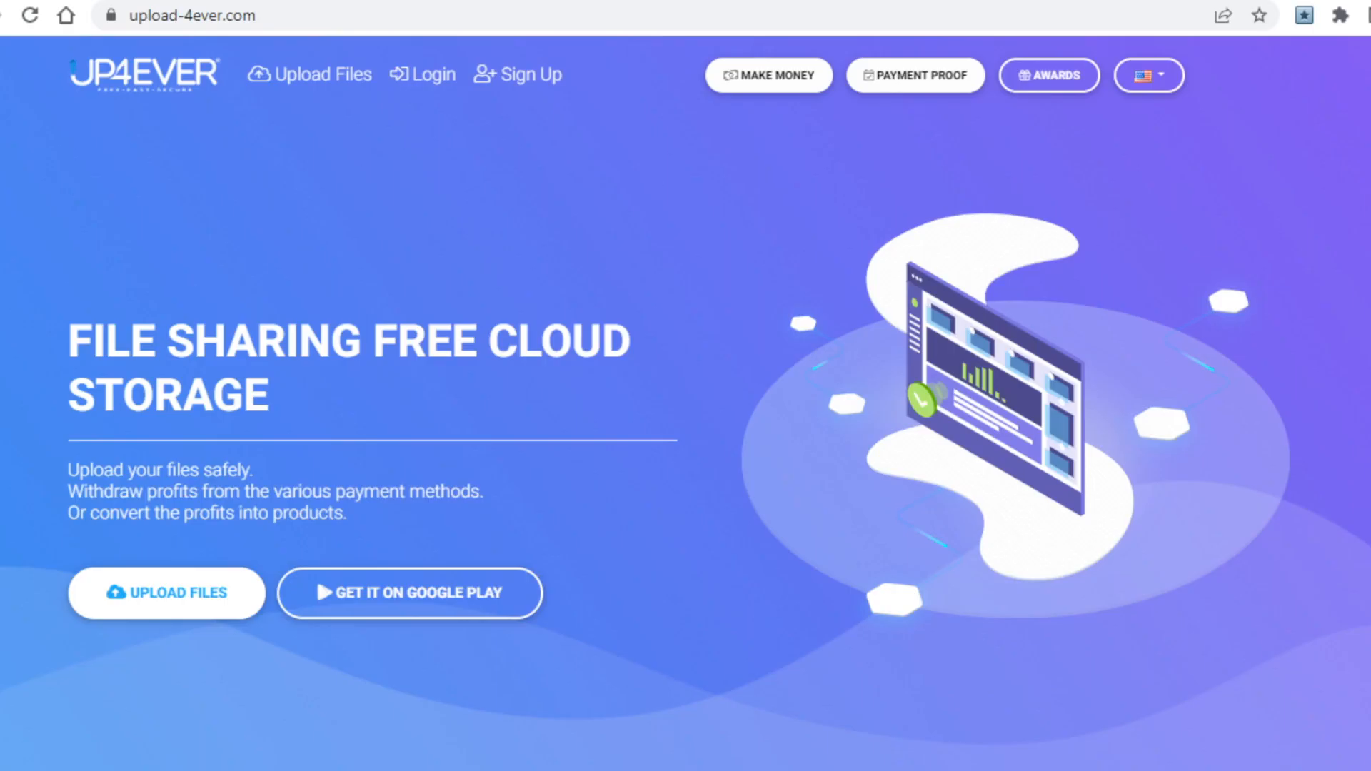
mouse_move(461, 250)
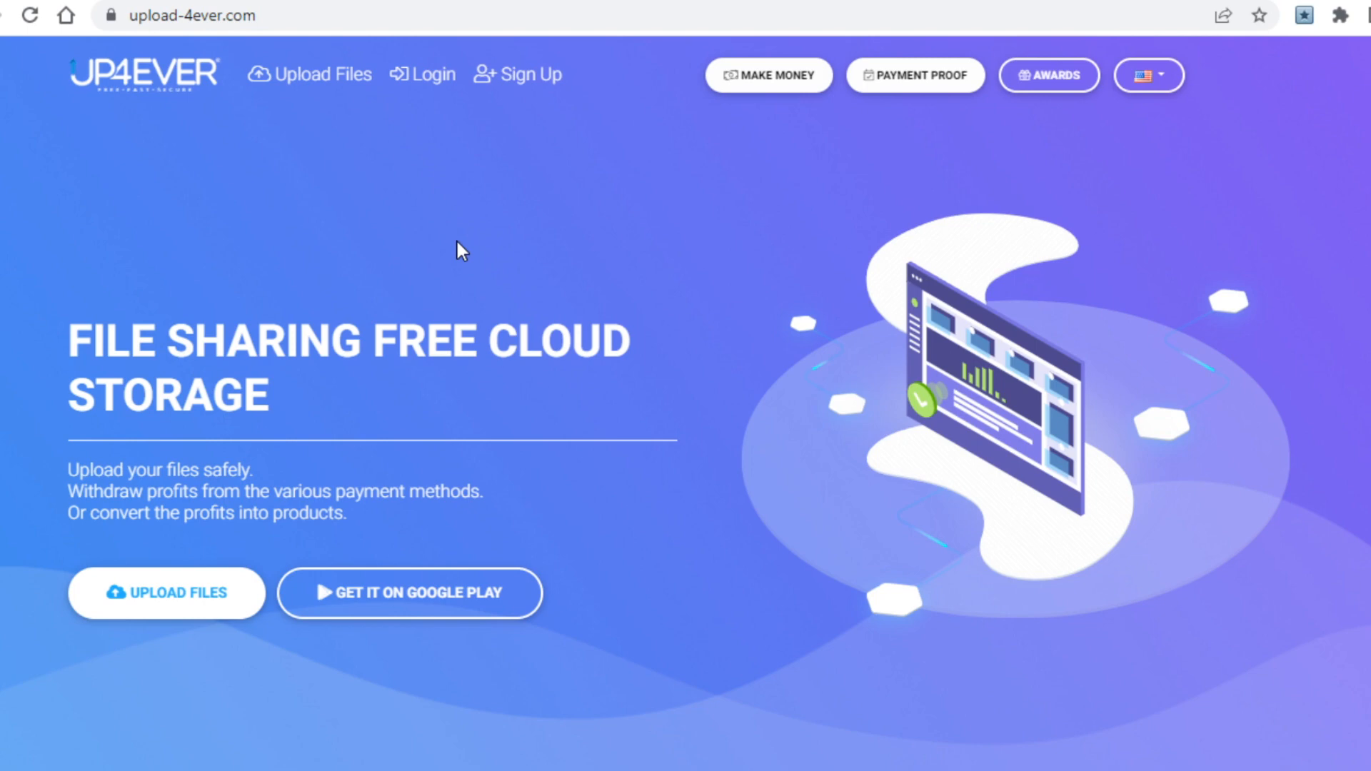
click(184, 16)
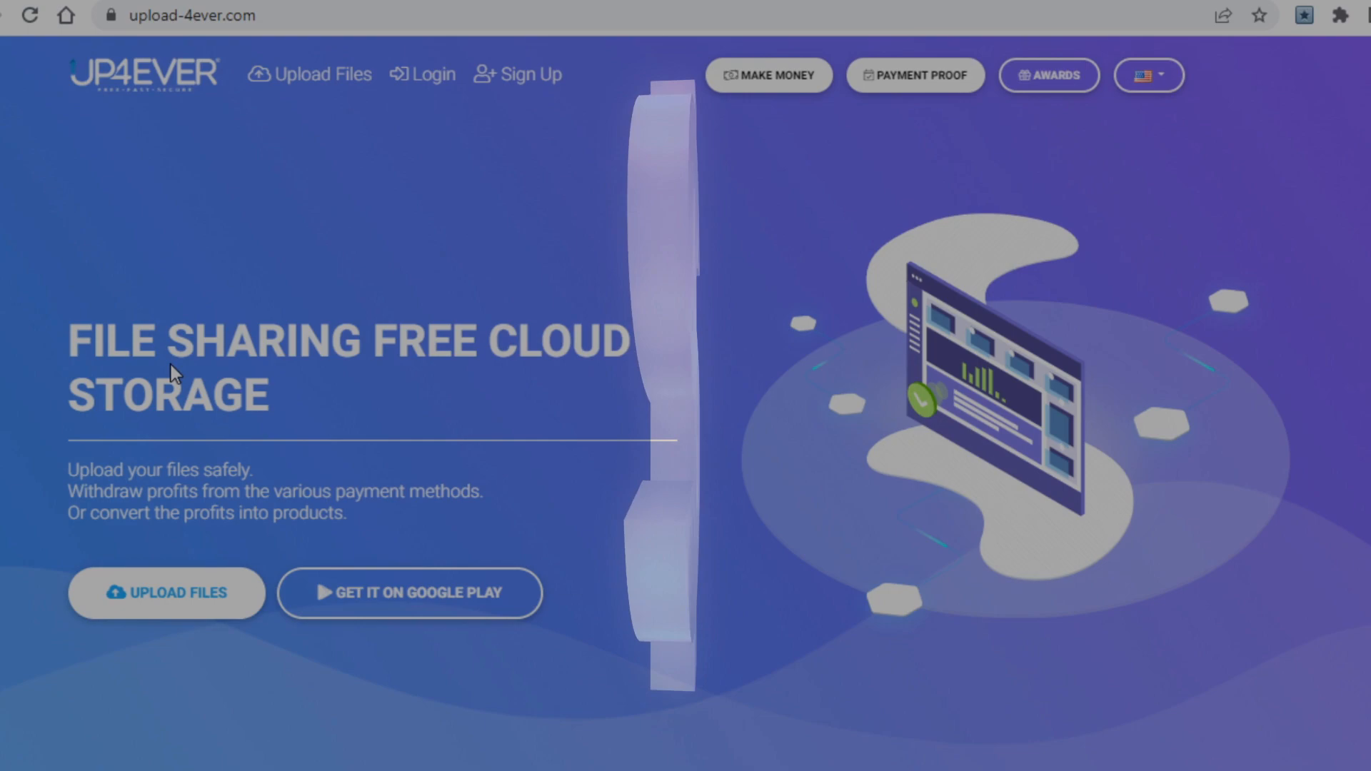
Step: Scroll the Up-4ever homepage down to the 'Let's talk about some features' section
scroll(down, 3)
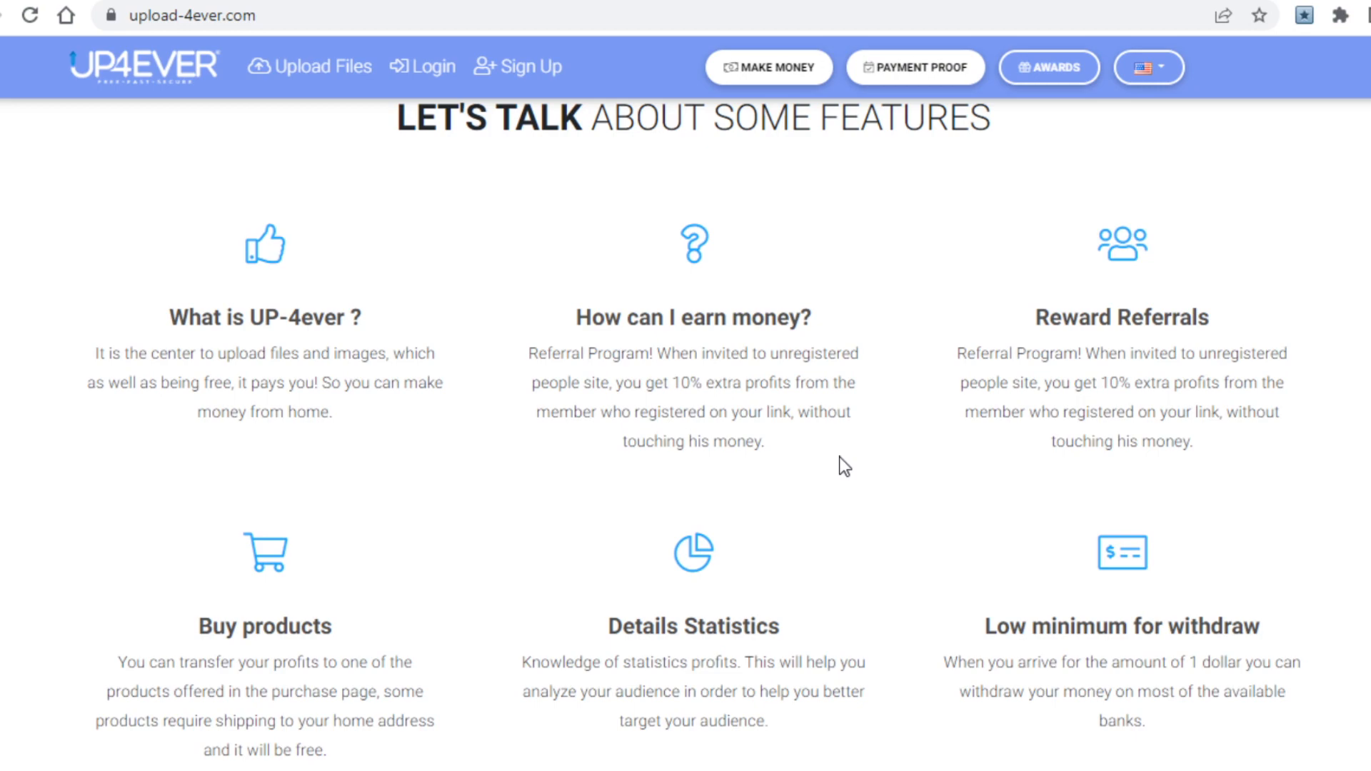
scroll(down, 3)
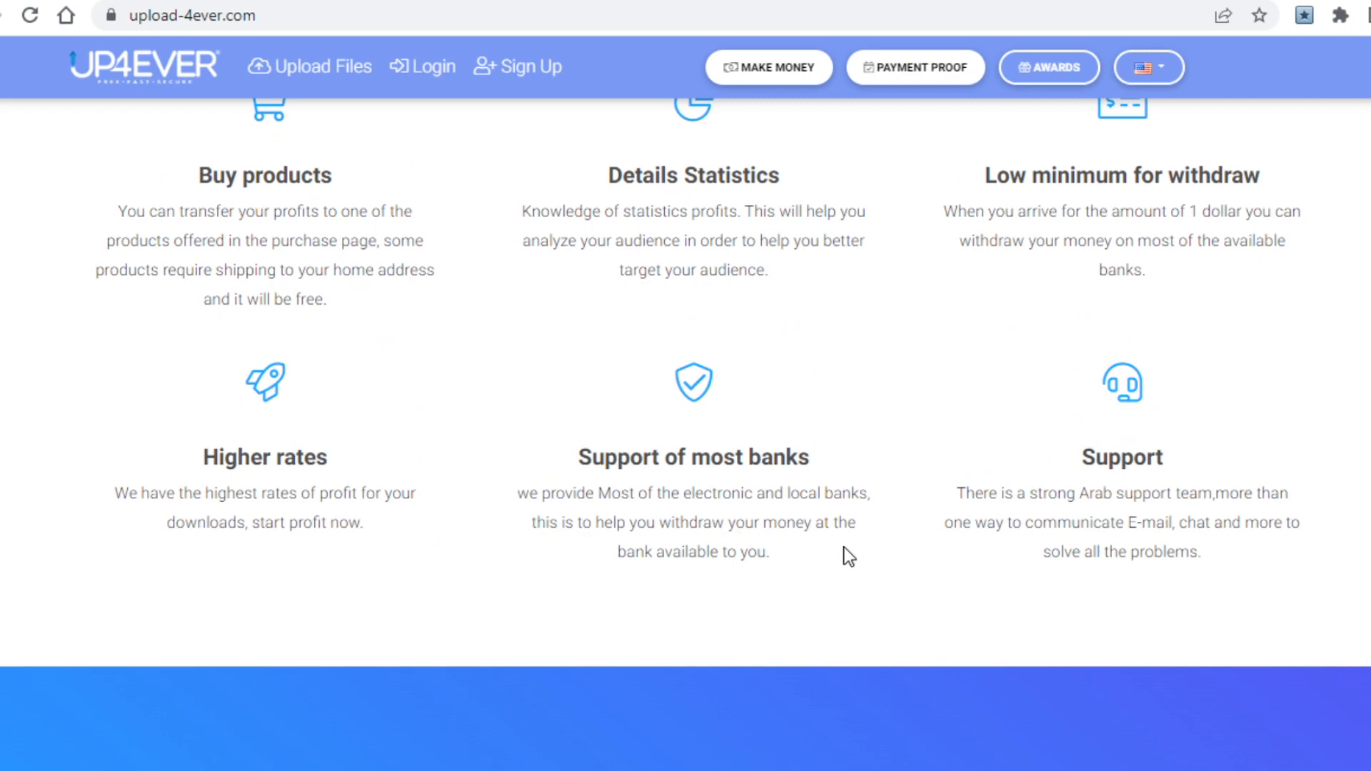